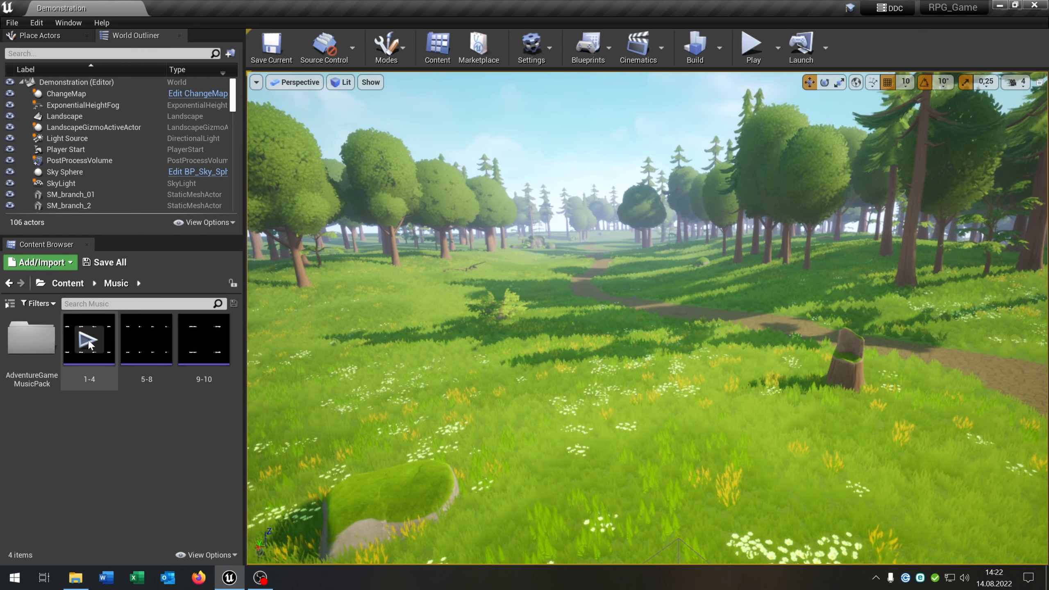
mouse_move(90, 338)
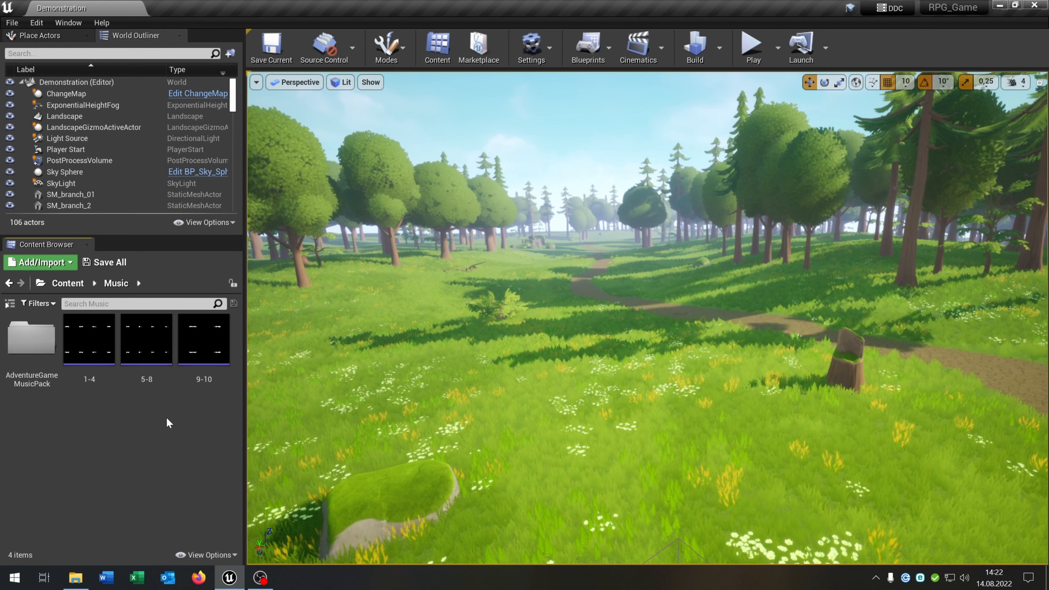
Create a Sound Cue asset named Backgroundmusic in the Music folder
click(38, 262)
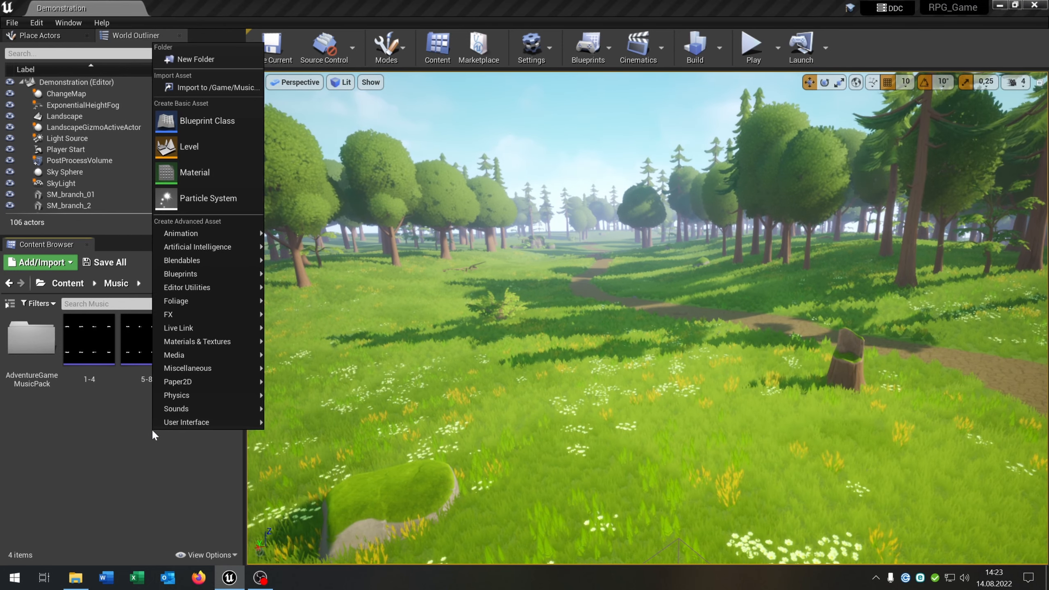
mouse_move(176, 408)
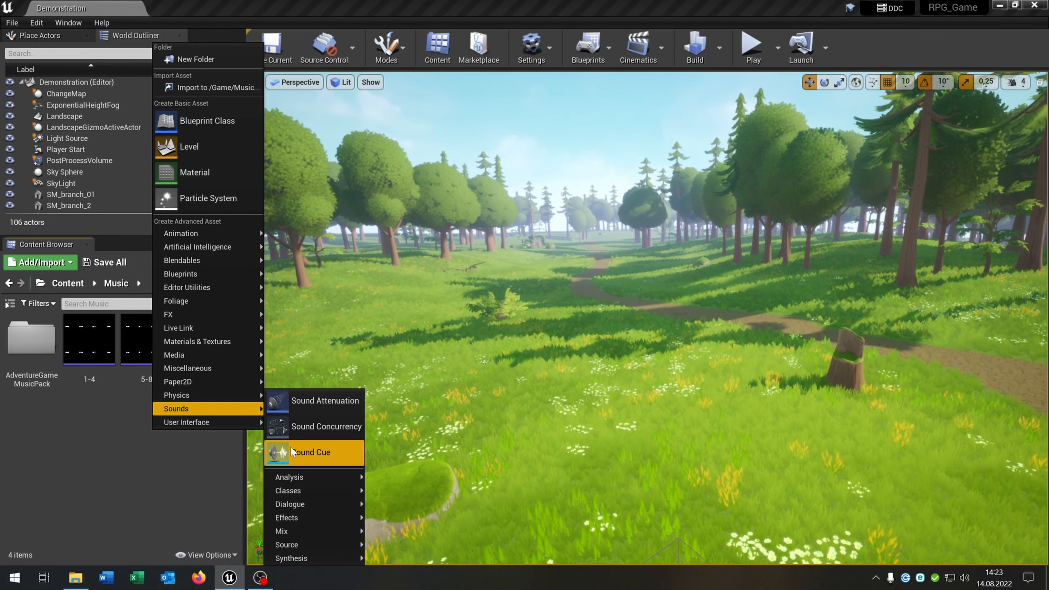
click(310, 452)
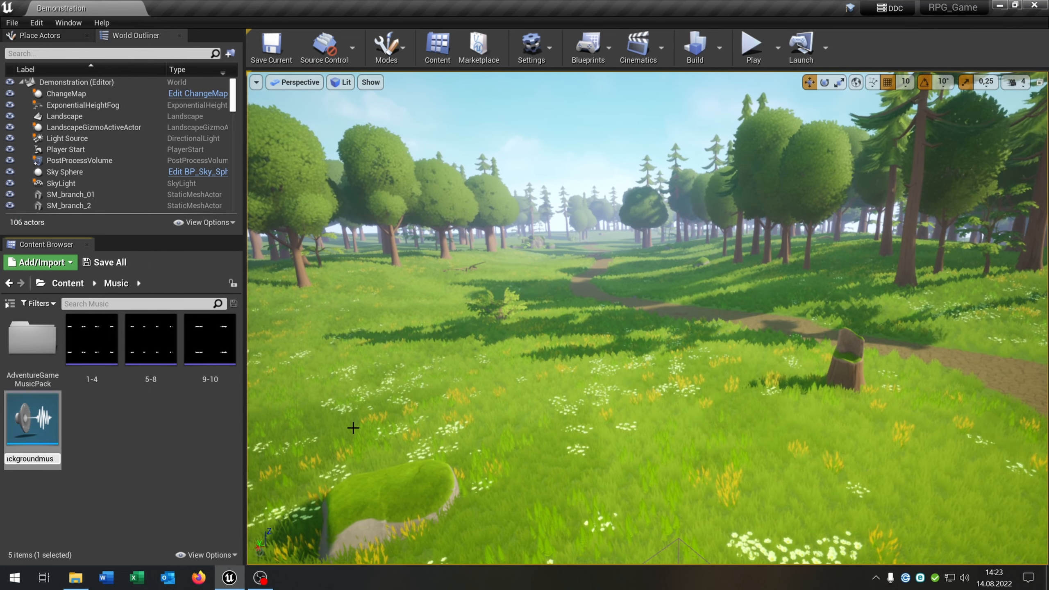
click(117, 477)
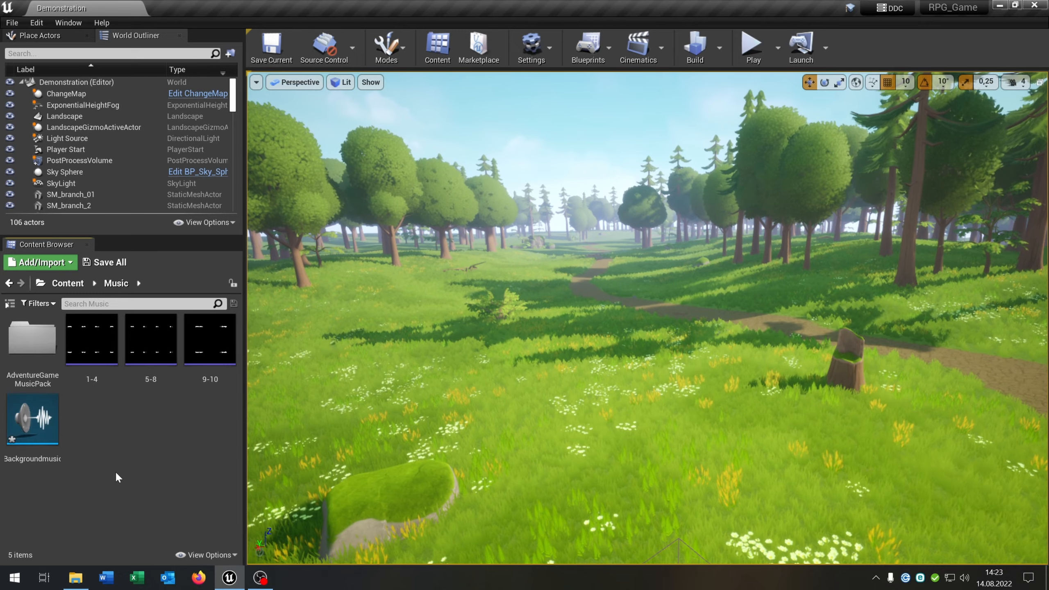
Chain Wave Players for tracks 1-4, 5-8 and 9-10 through a Concatenator into Output and save the cue
double_click(32, 420)
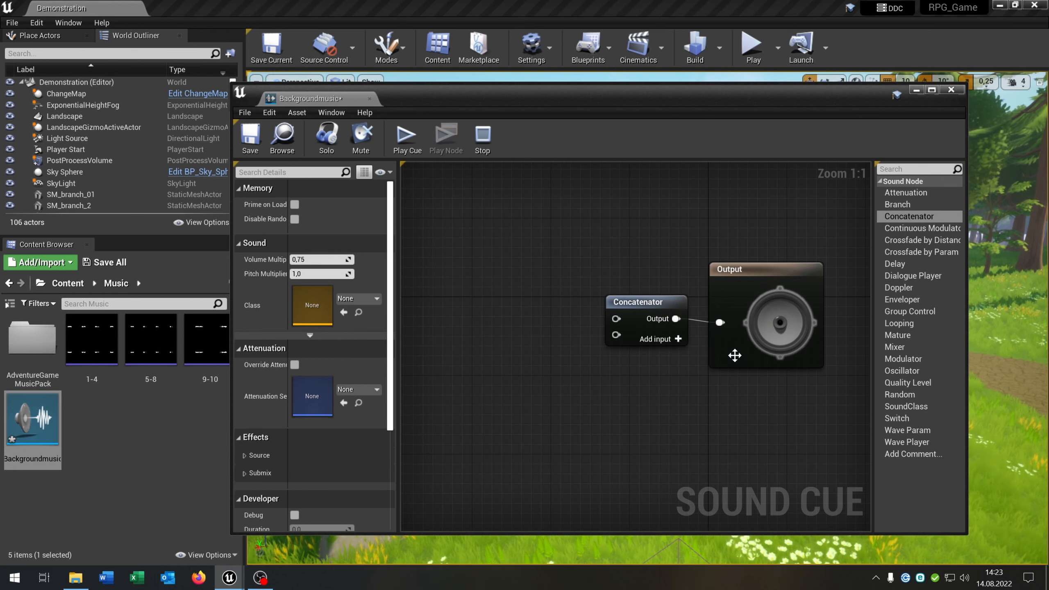
click(644, 304)
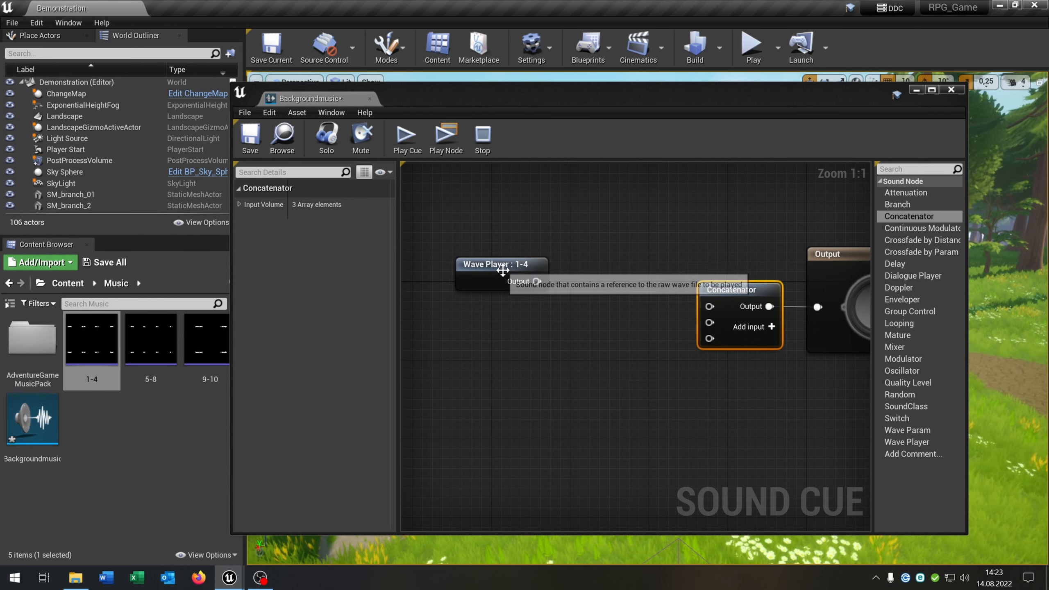
click(500, 263)
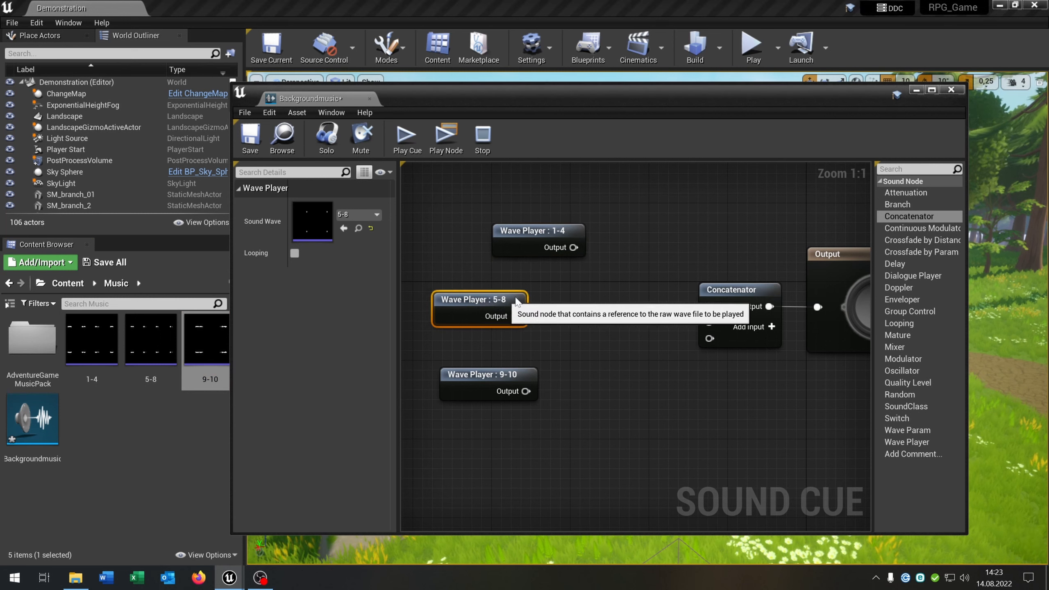
click(458, 352)
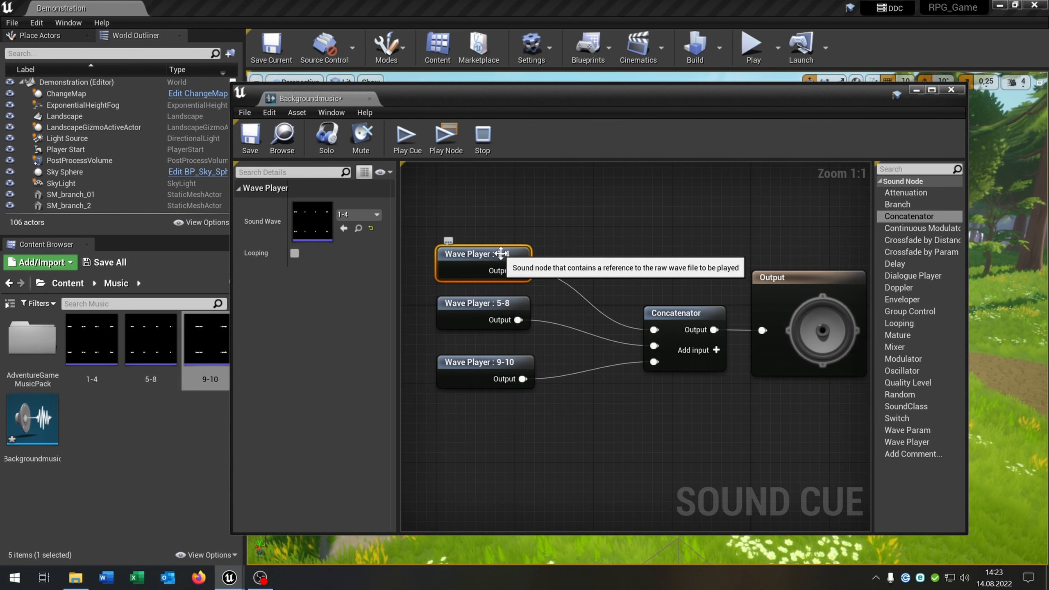
mouse_move(655, 345)
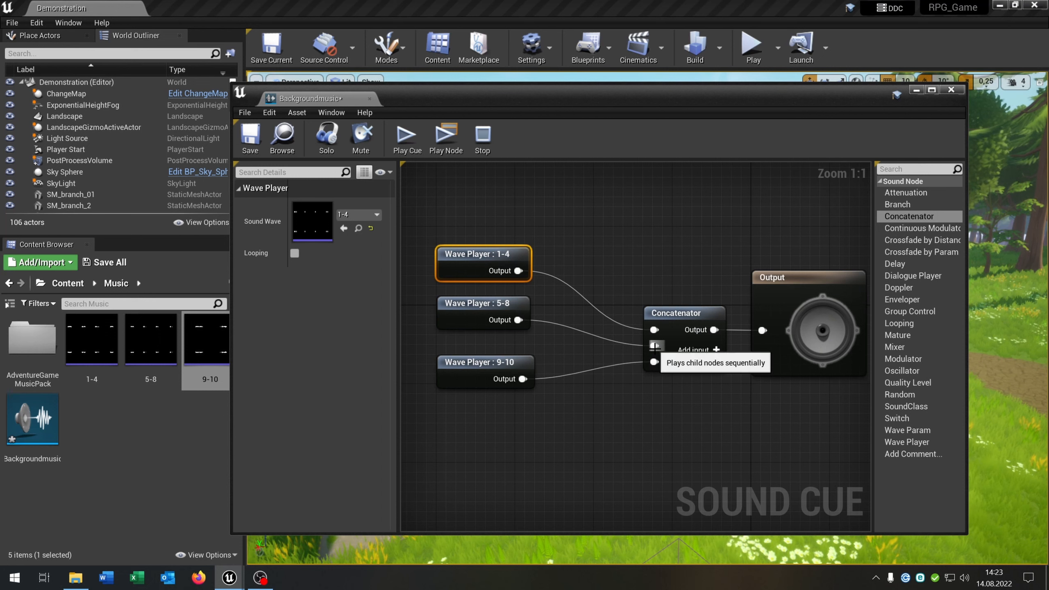
mouse_move(631, 437)
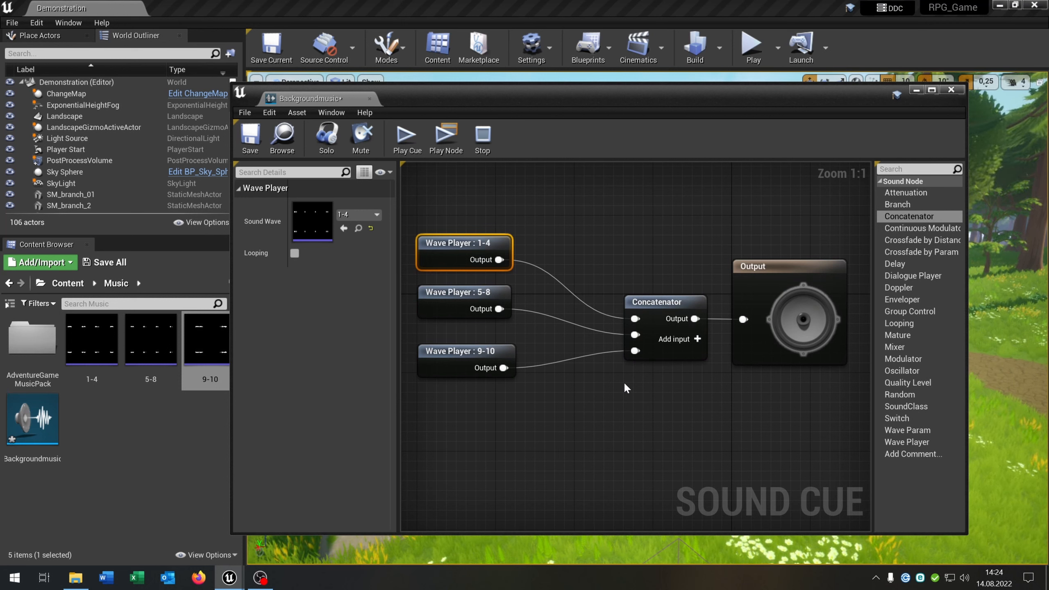
mouse_move(298, 165)
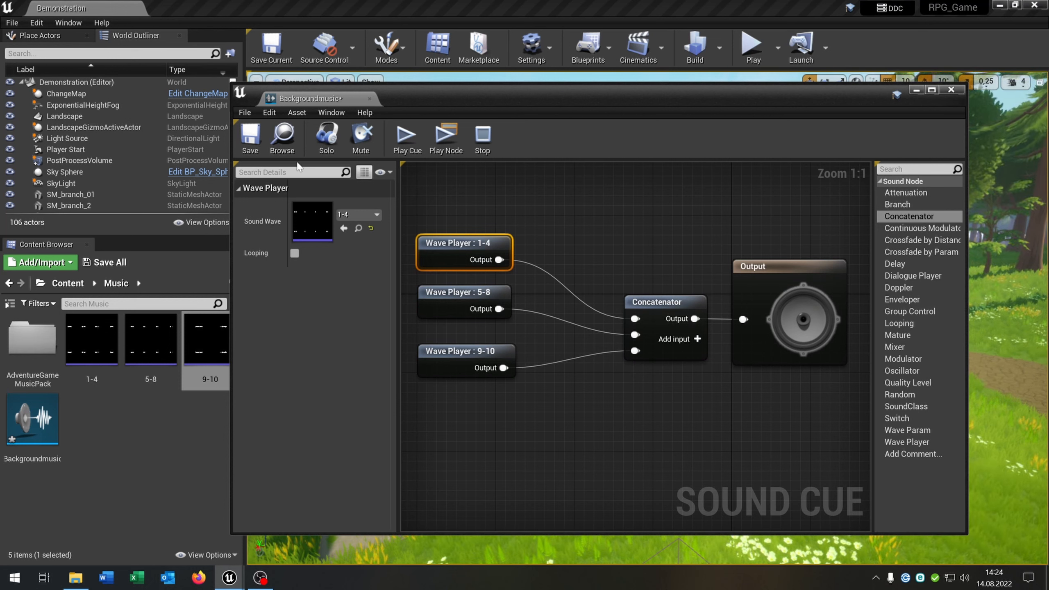
click(205, 336)
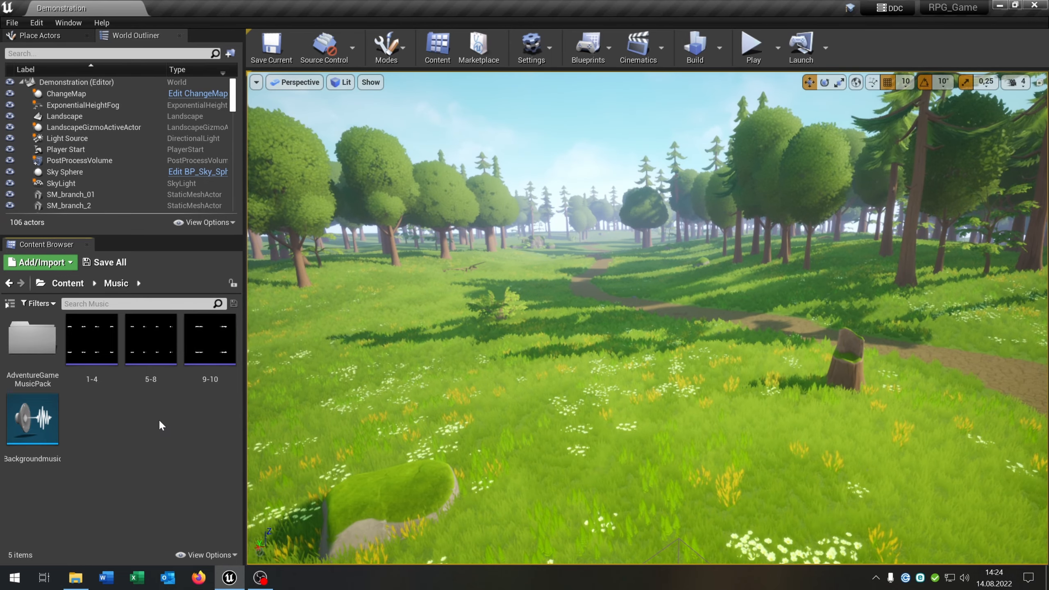
Create a Blueprint Class with GameInstance as parent, named MusicInstance
click(39, 261)
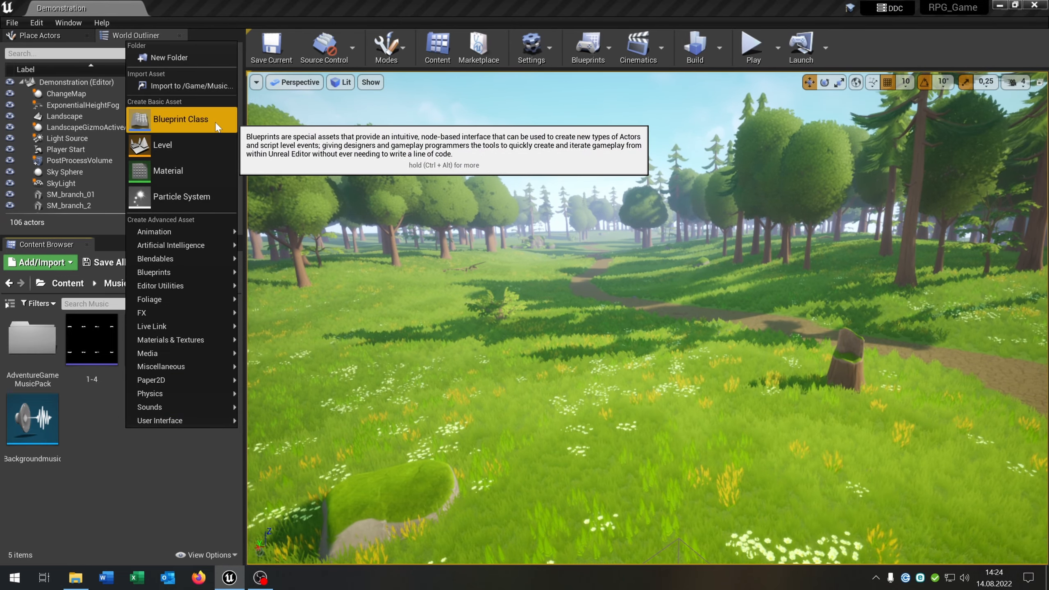
click(180, 119)
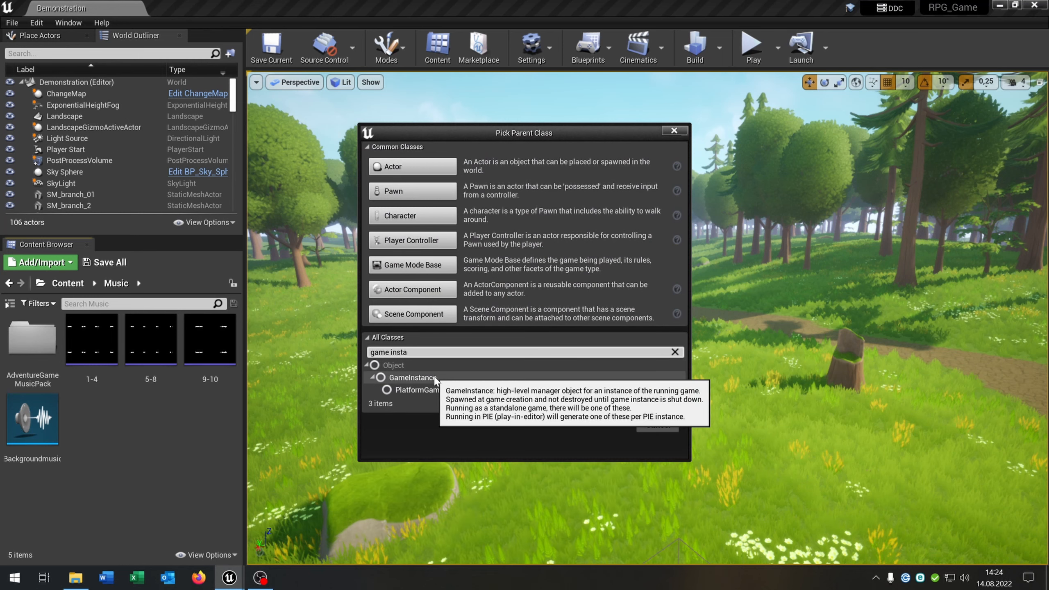
click(412, 377)
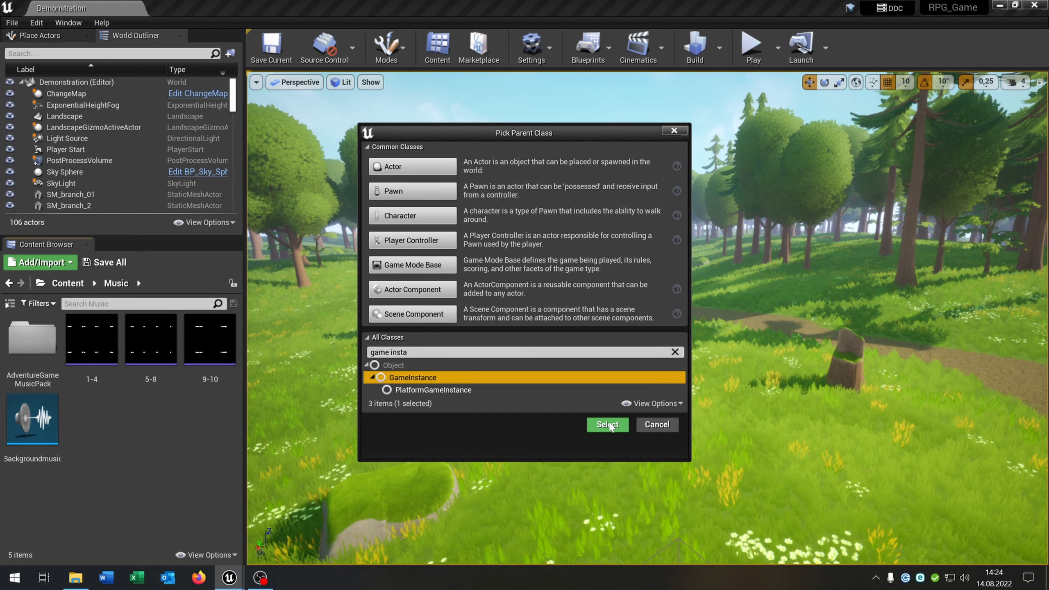
click(607, 424)
text(MusicInstance)
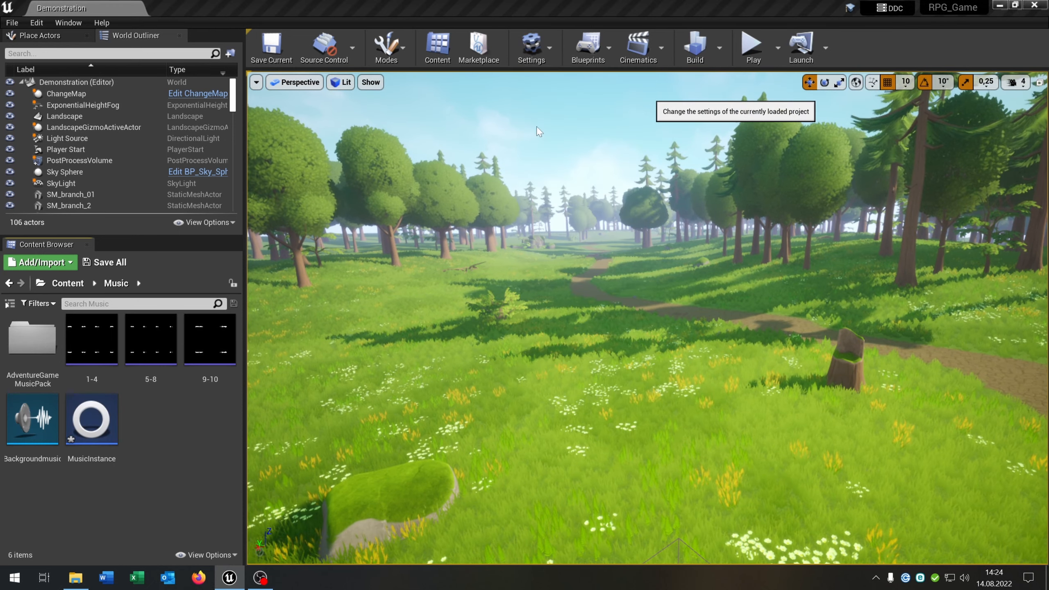
Set the project's Game Instance Class to MusicInstance in Maps & Modes
click(531, 49)
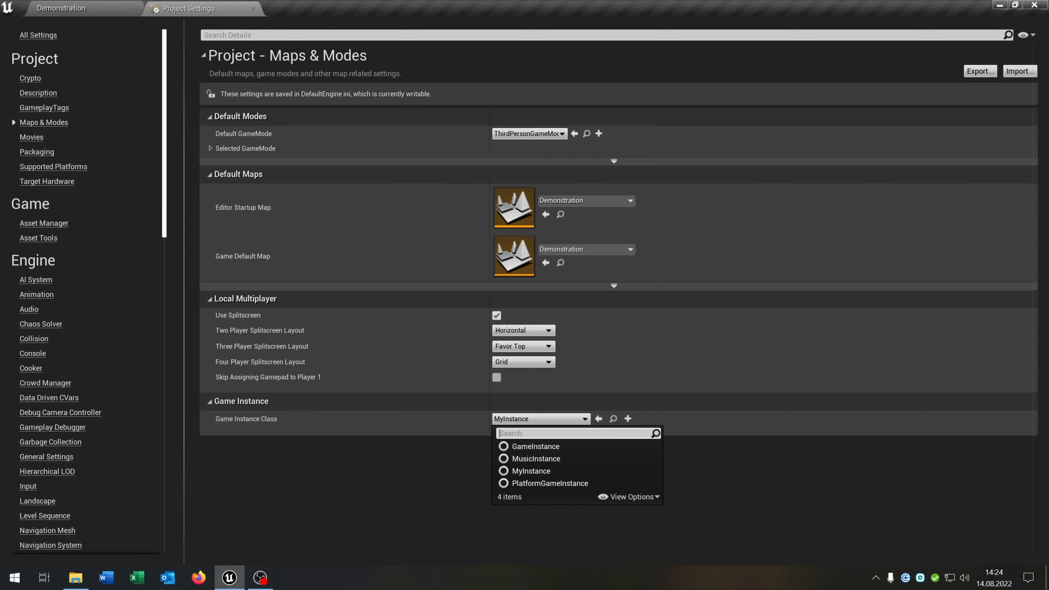
click(535, 458)
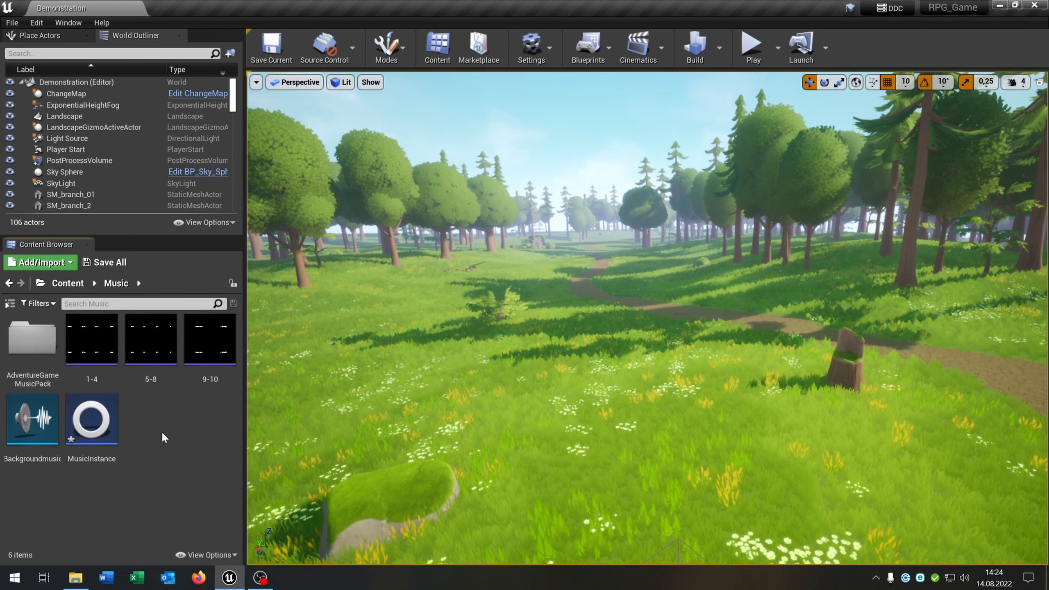
Add a custom event named Play Background Music to MusicInstance's event graph
double_click(91, 418)
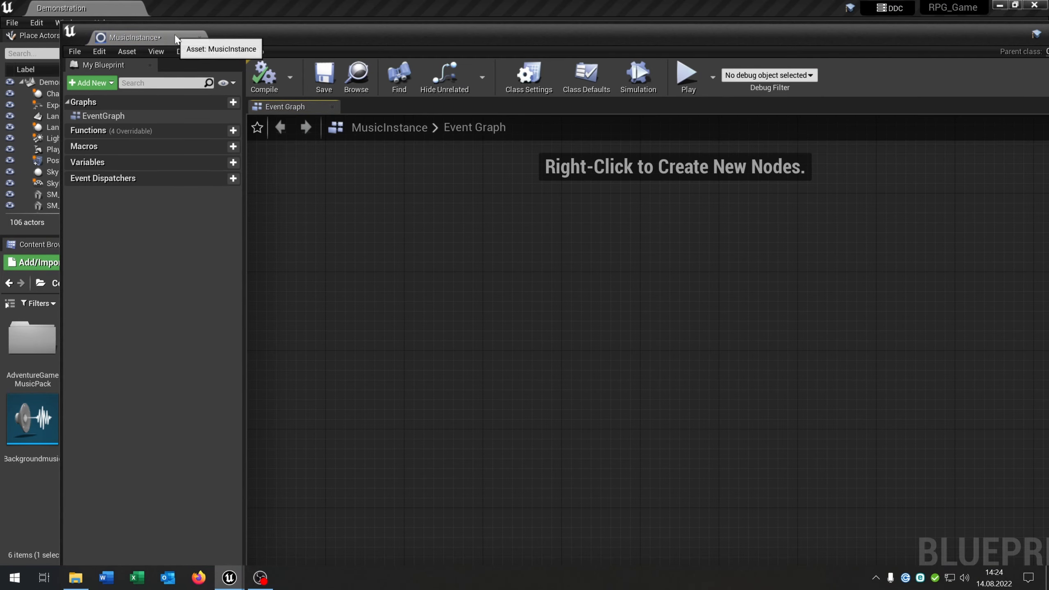
right_click(440, 278)
text(Play)
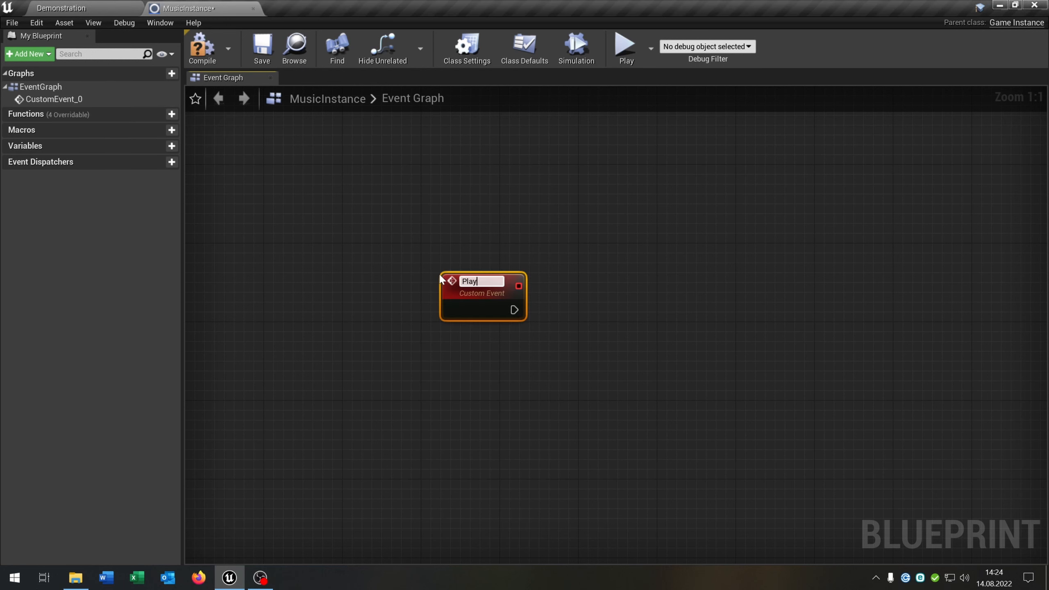
text(Ba)
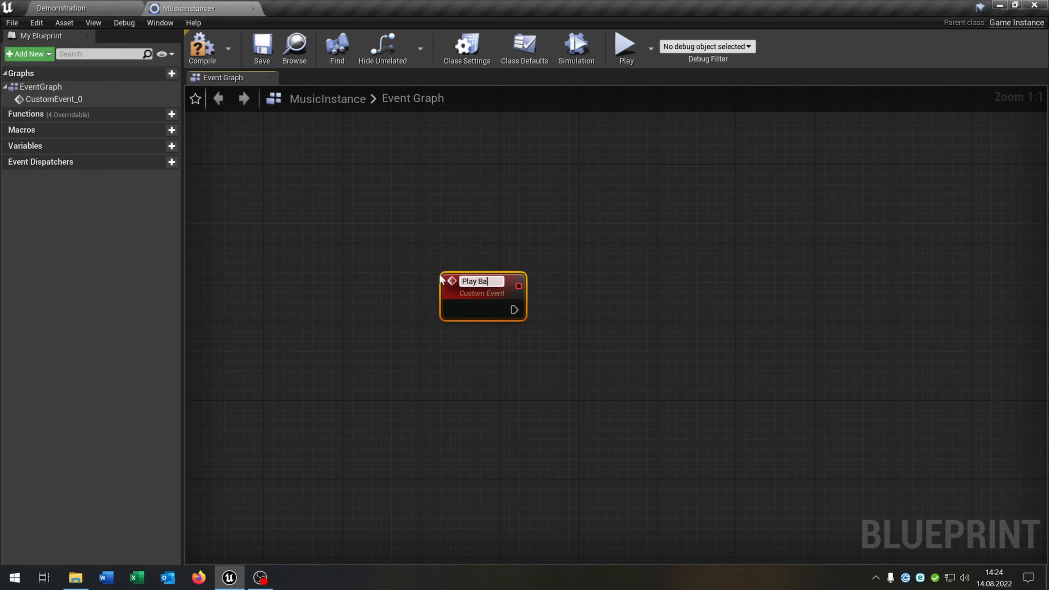
text(ckgrp)
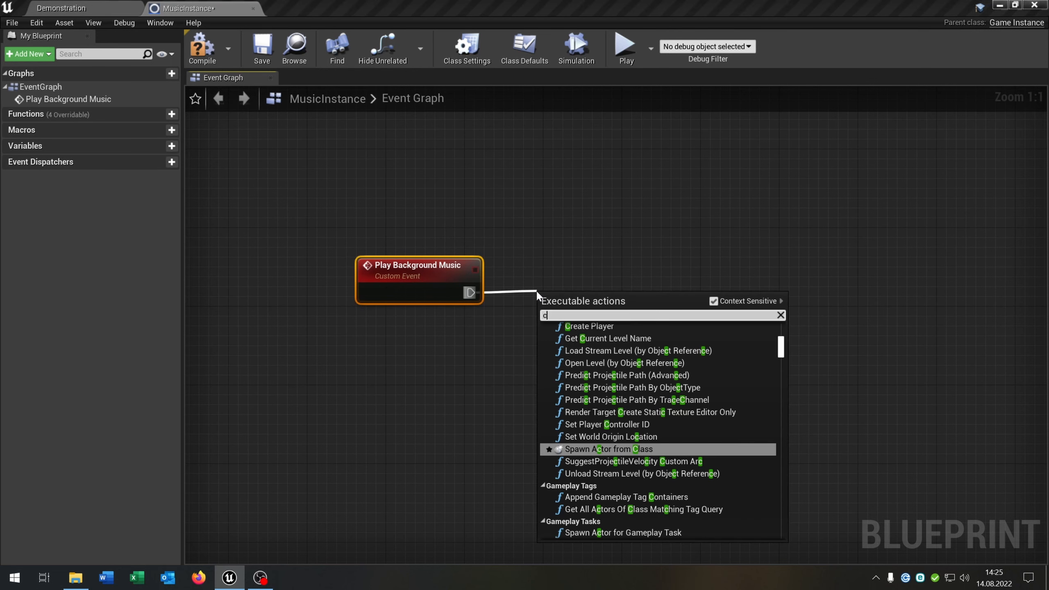
Add a Create Sound 2D node after the event using the Backgroundmusic cue
text(reate 2d)
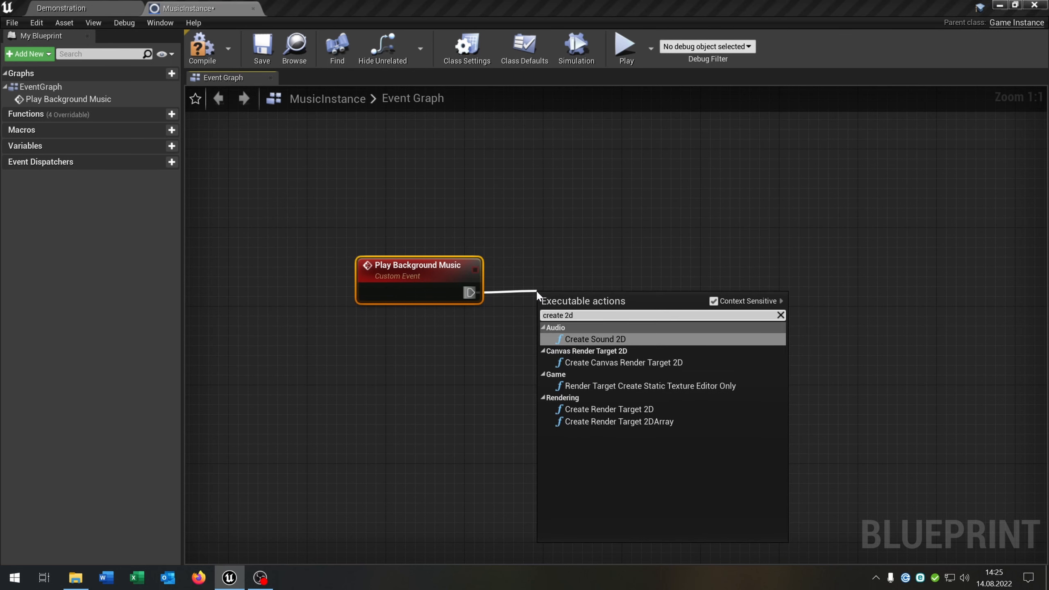
click(593, 339)
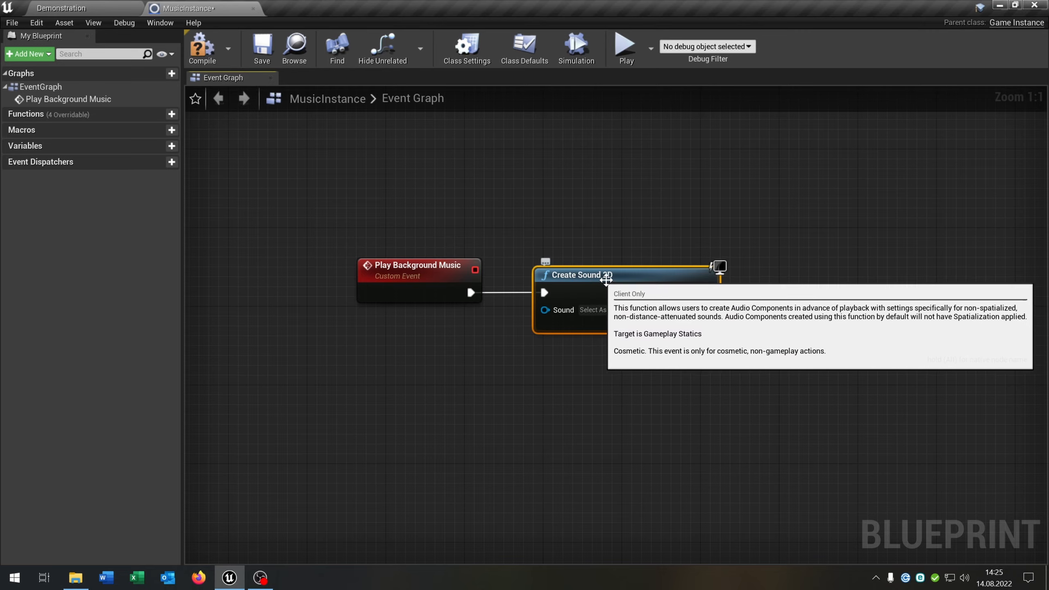
click(60, 8)
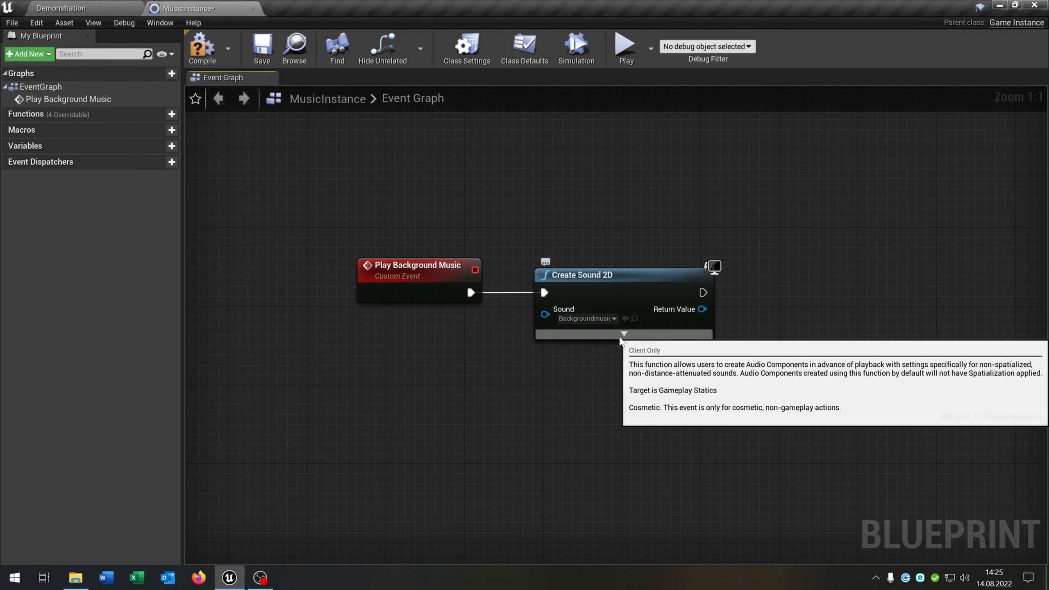
Set the node's Volume Multiplier to 0.5 and enable Persist Across Level Transition
click(623, 335)
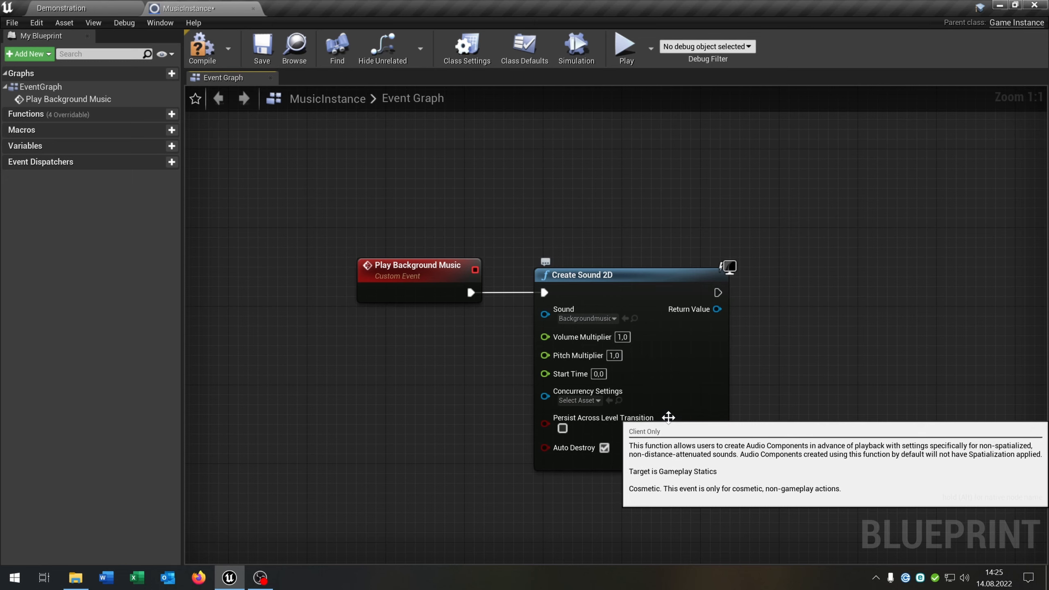
mouse_move(736, 394)
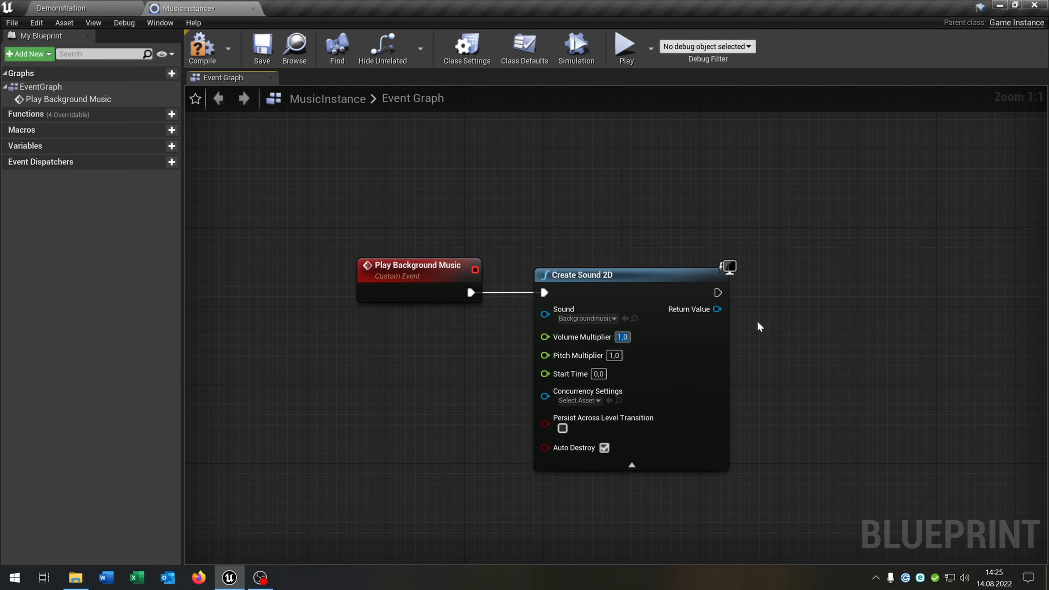
text(0.5)
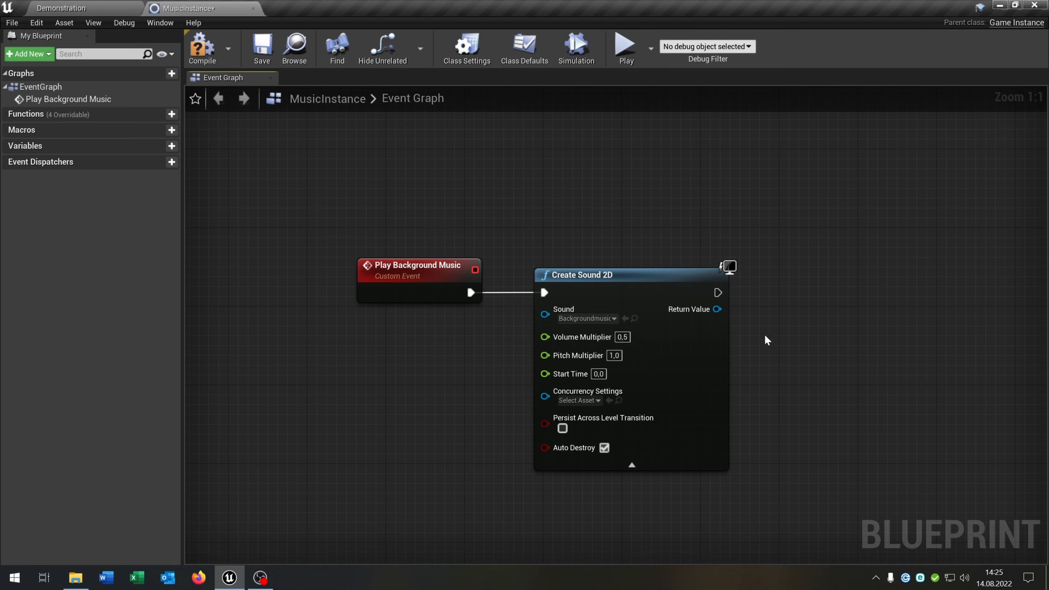
mouse_move(563, 427)
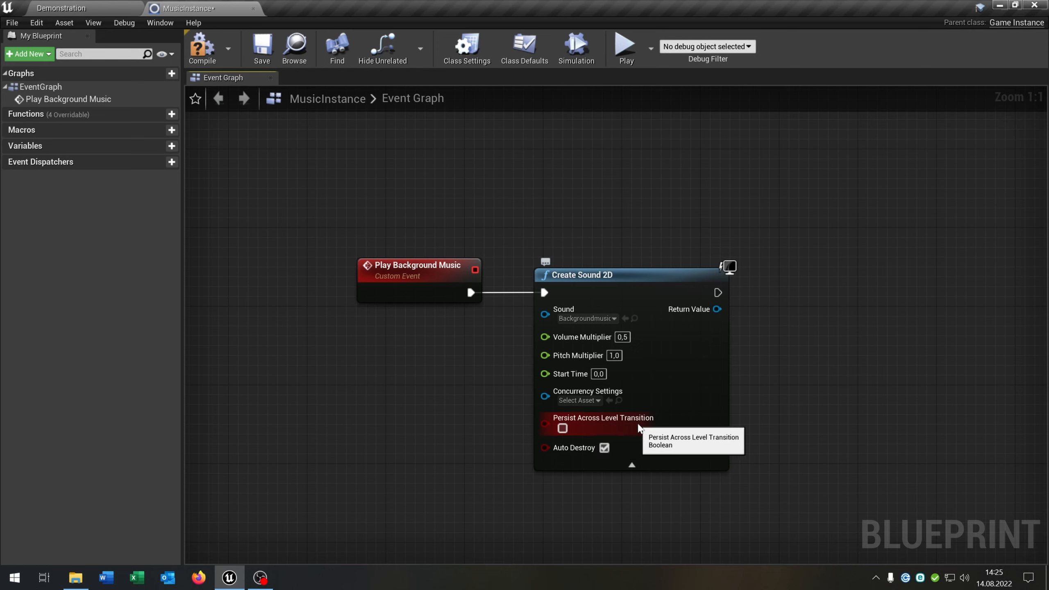
click(562, 428)
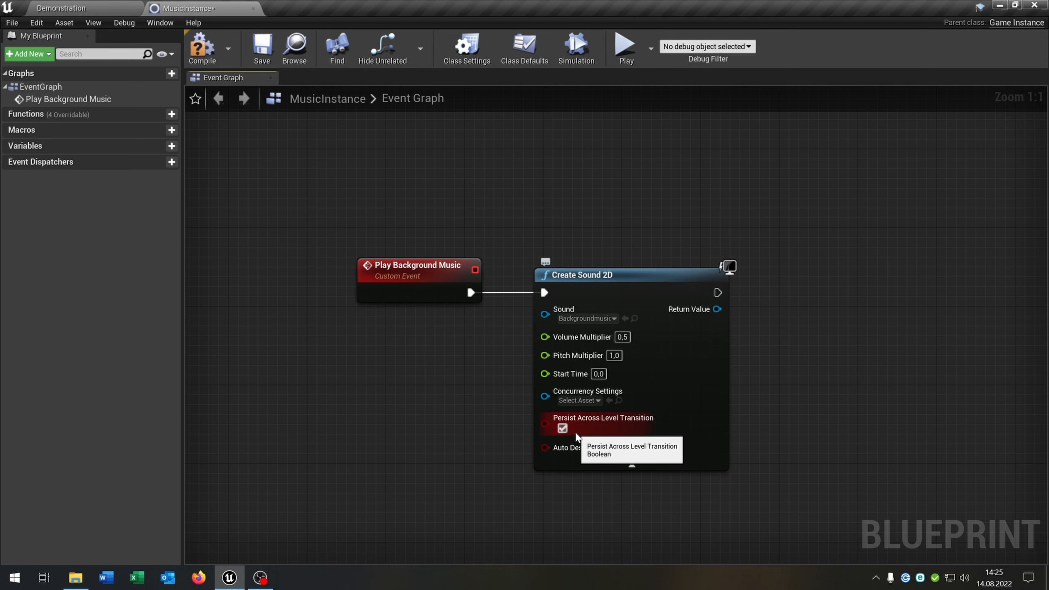
mouse_move(596, 428)
text(play)
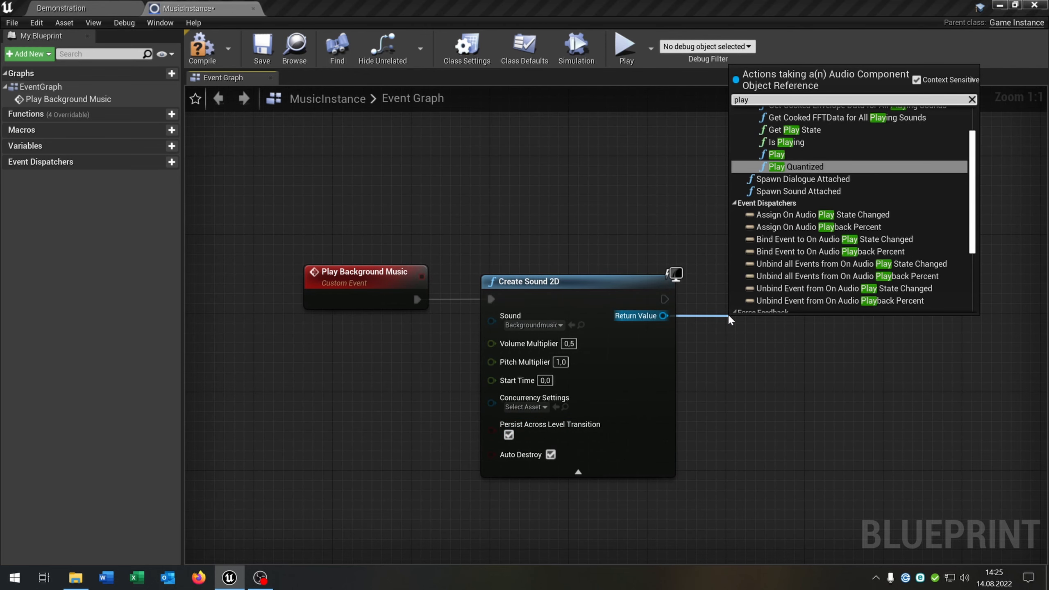
Add a Play node on the created sound's Return Value and close the MusicInstance blueprint
click(777, 154)
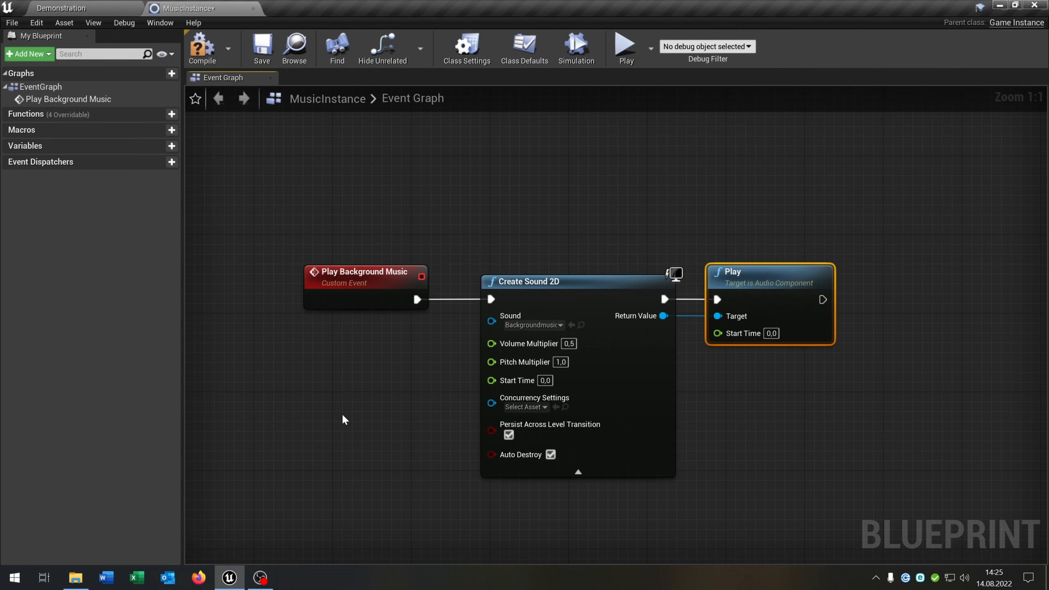
click(366, 231)
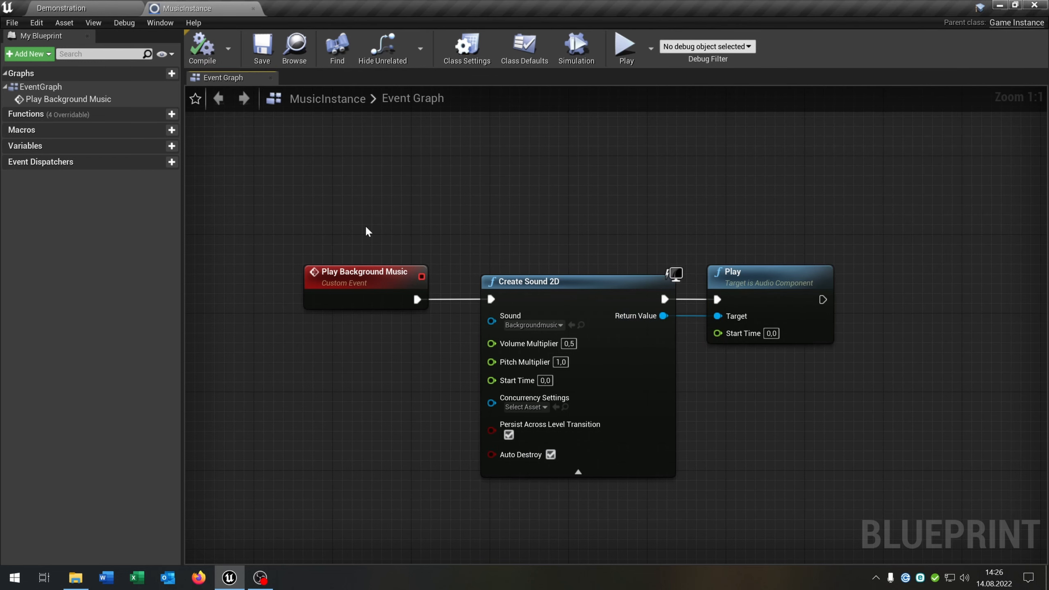
mouse_move(253, 8)
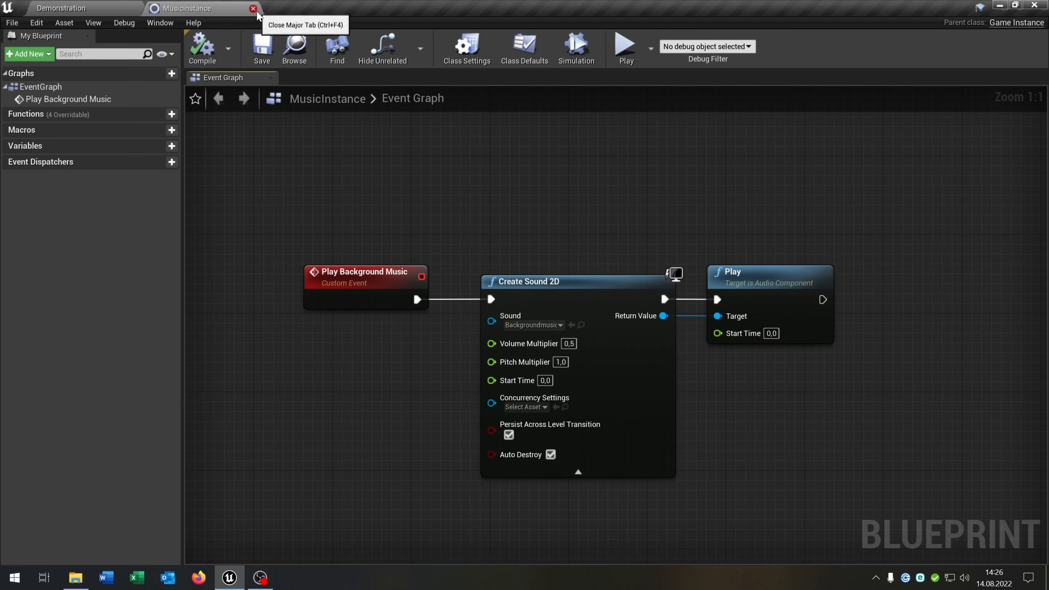
click(253, 8)
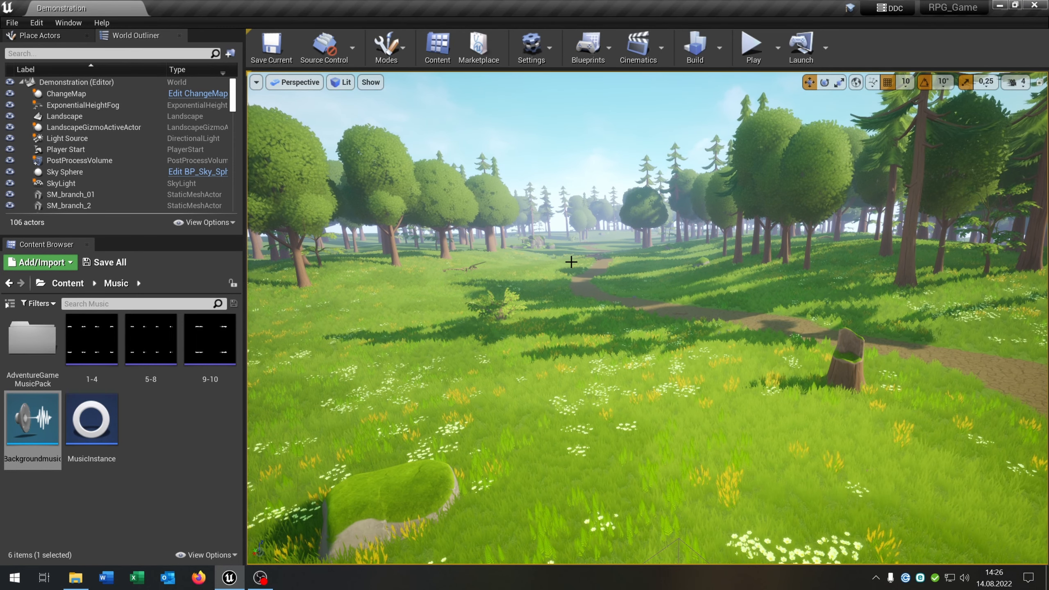
In the level blueprint add Get Game Instance cast to MusicInstance, then run a play session
click(586, 48)
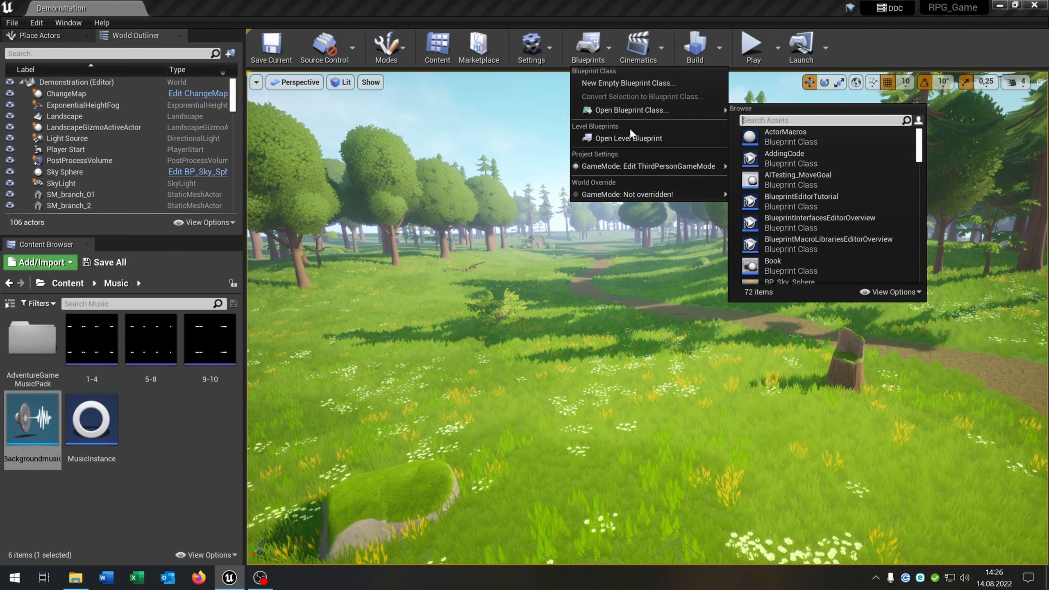
click(628, 137)
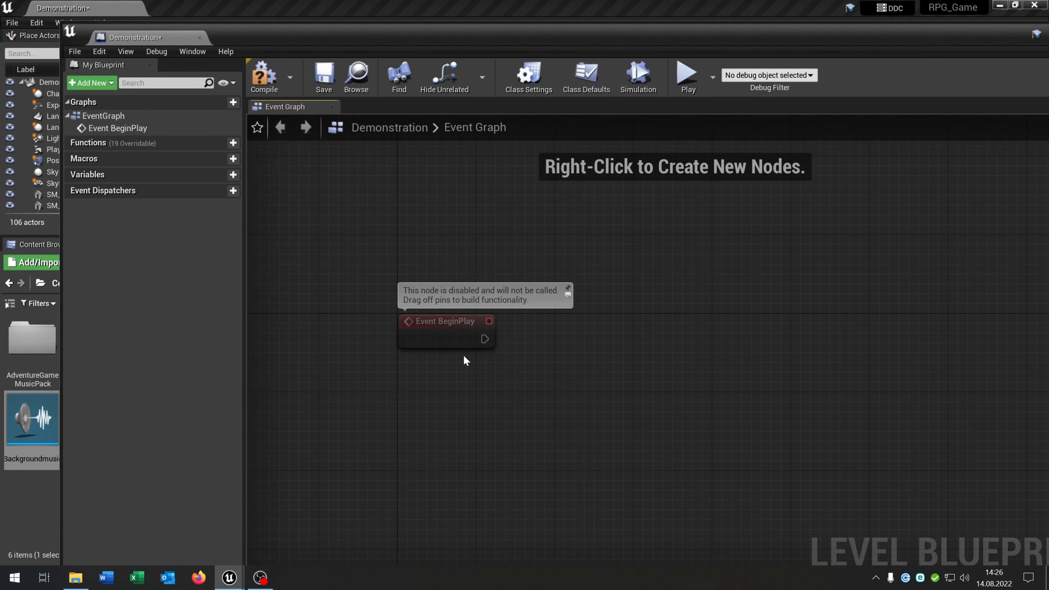
mouse_move(484, 337)
text(cast to)
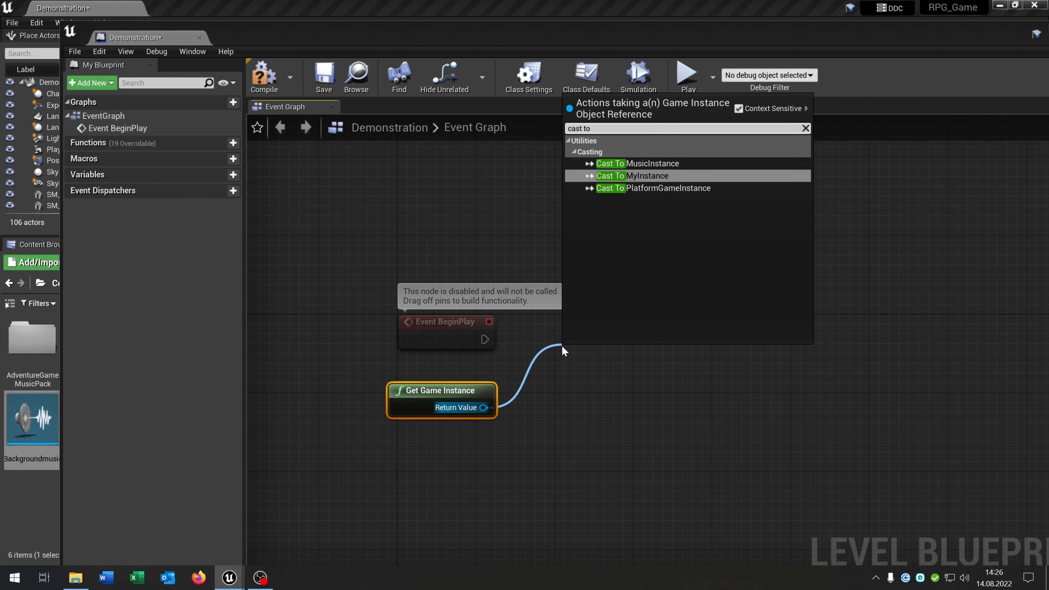
click(637, 163)
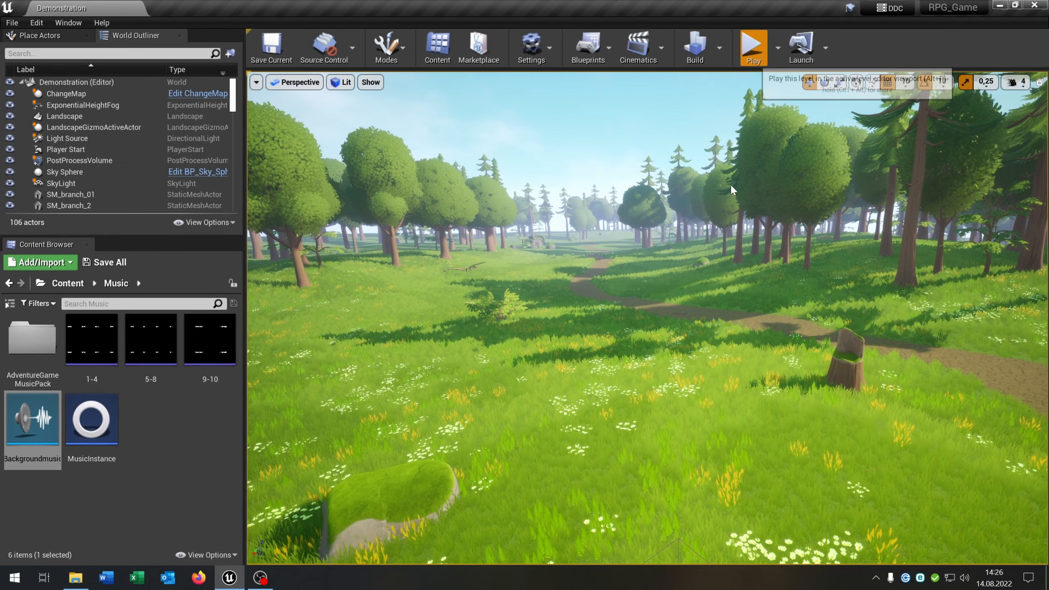
click(752, 44)
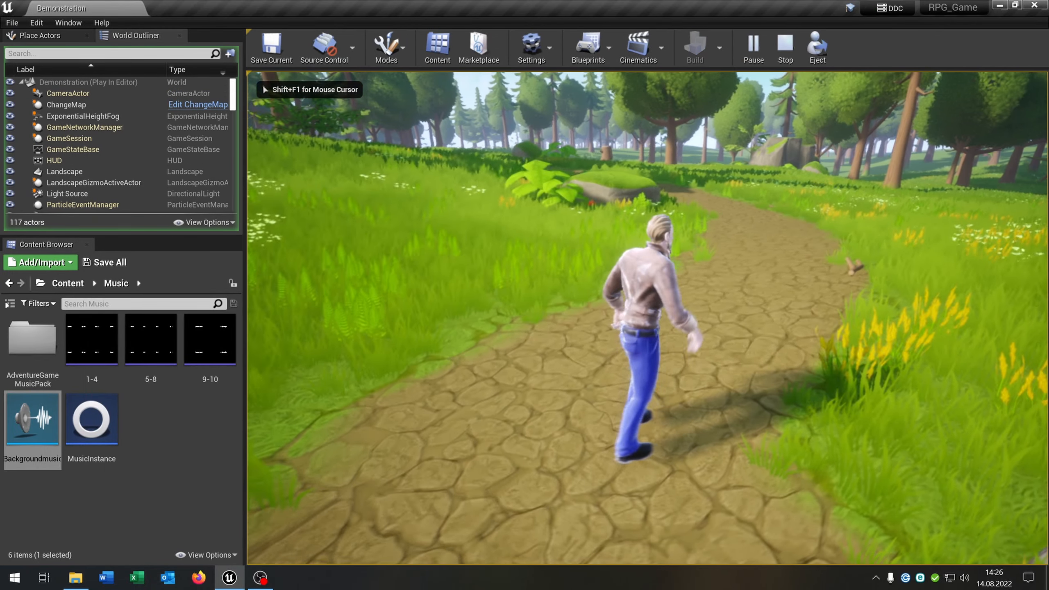